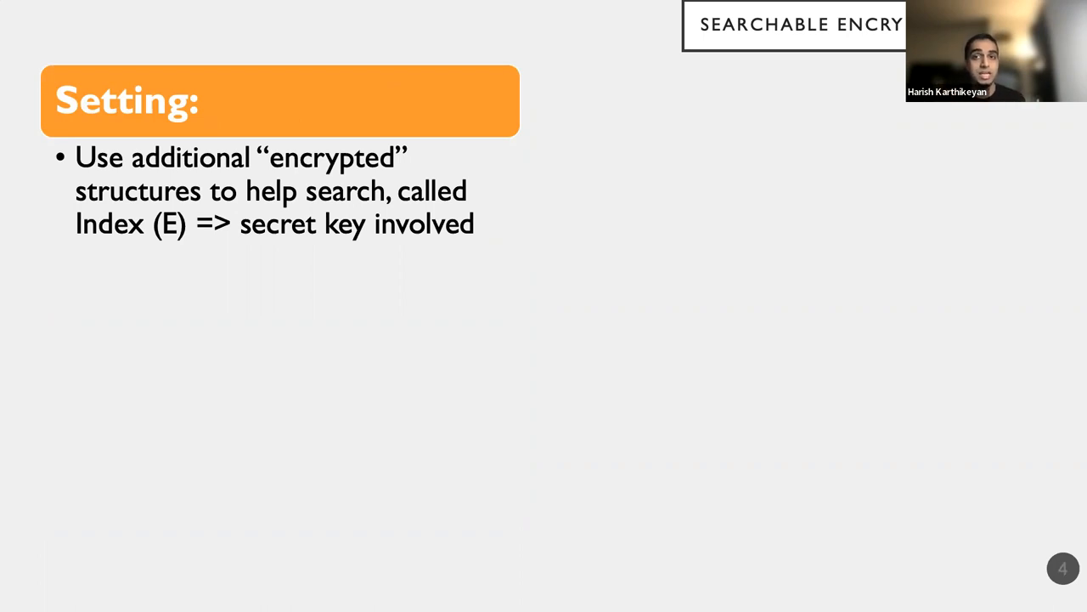
# Reveal the index-creator bullet and continue toward slide 7 on immutable documents.
pyautogui.press('right')
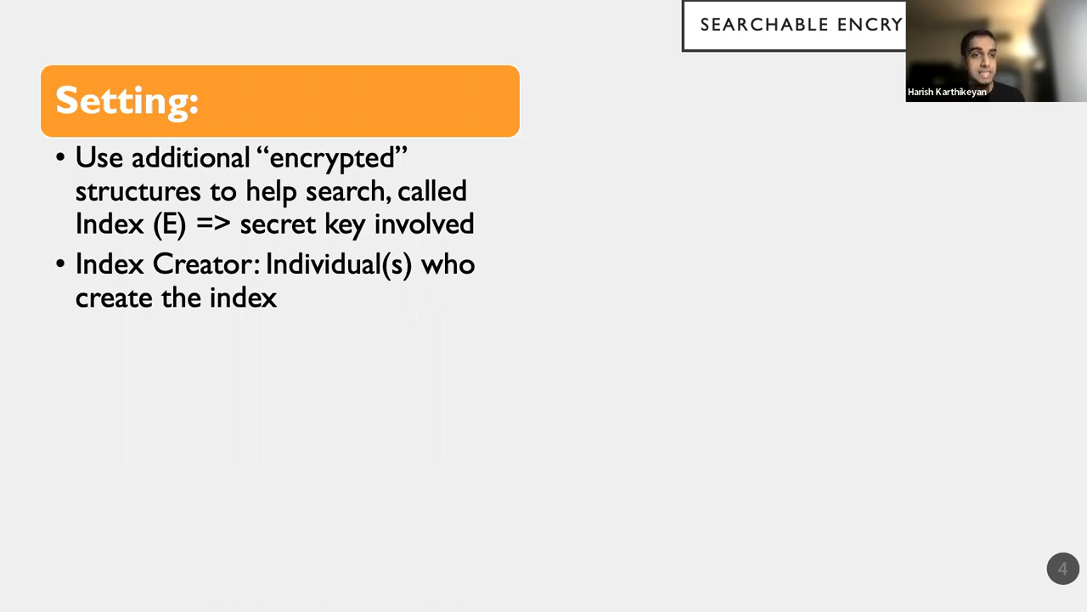
pyautogui.press('right')
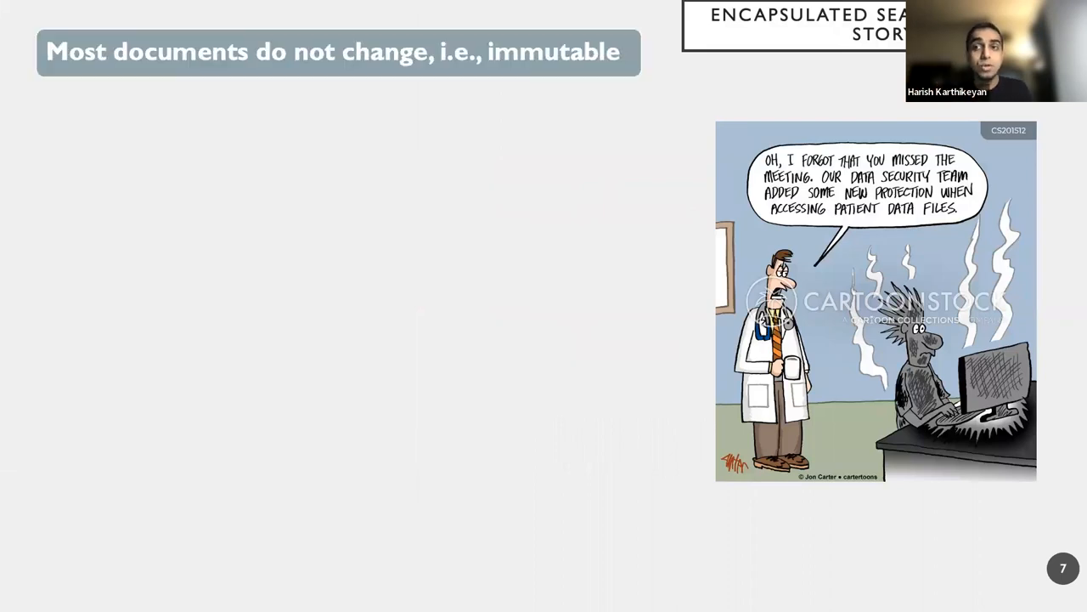
# Reveal the remaining slide 7 points on the two-device setup and multiple search approvers.
pyautogui.press('Right')
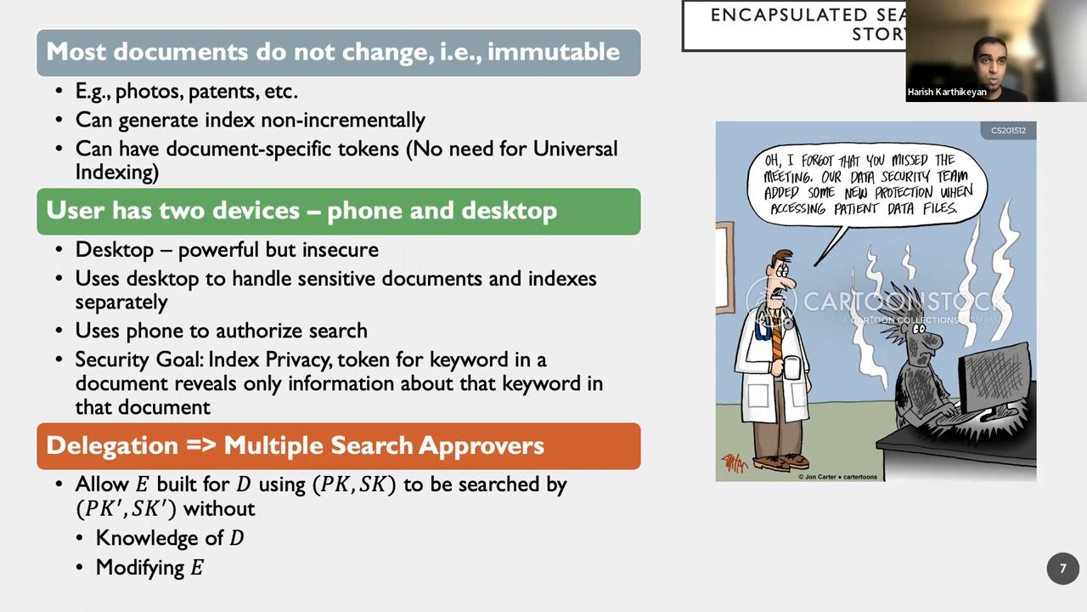
# Move past slide 7 to the ESI syntax slide with KGen producing (PK, SK).
pyautogui.press('Right')
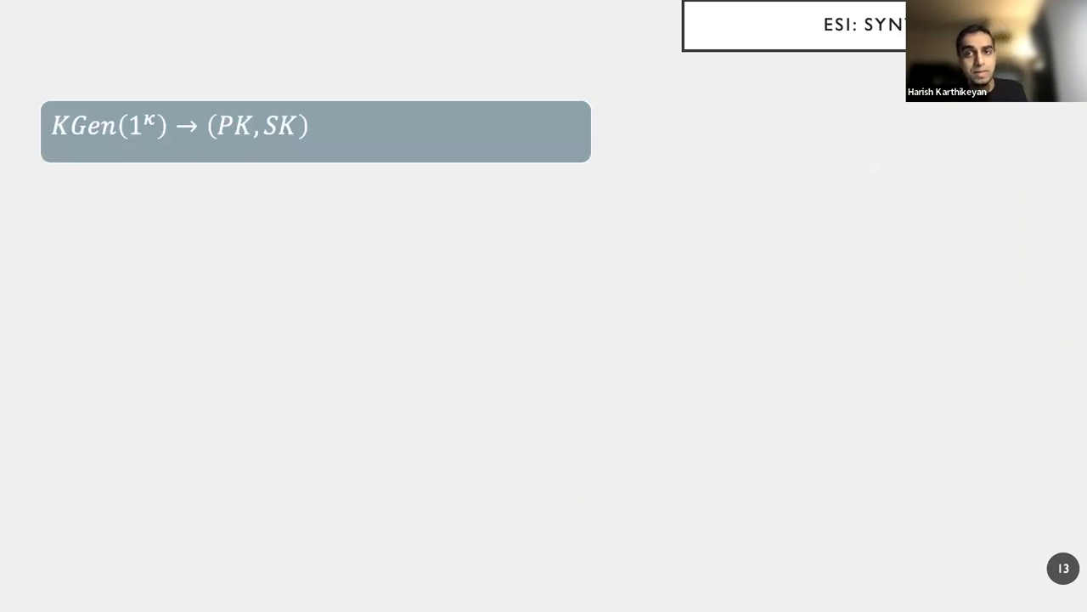
# Reveal the Index algorithm, then the Search algorithm with S-Split, S-Core and Finalize.
pyautogui.press('right')
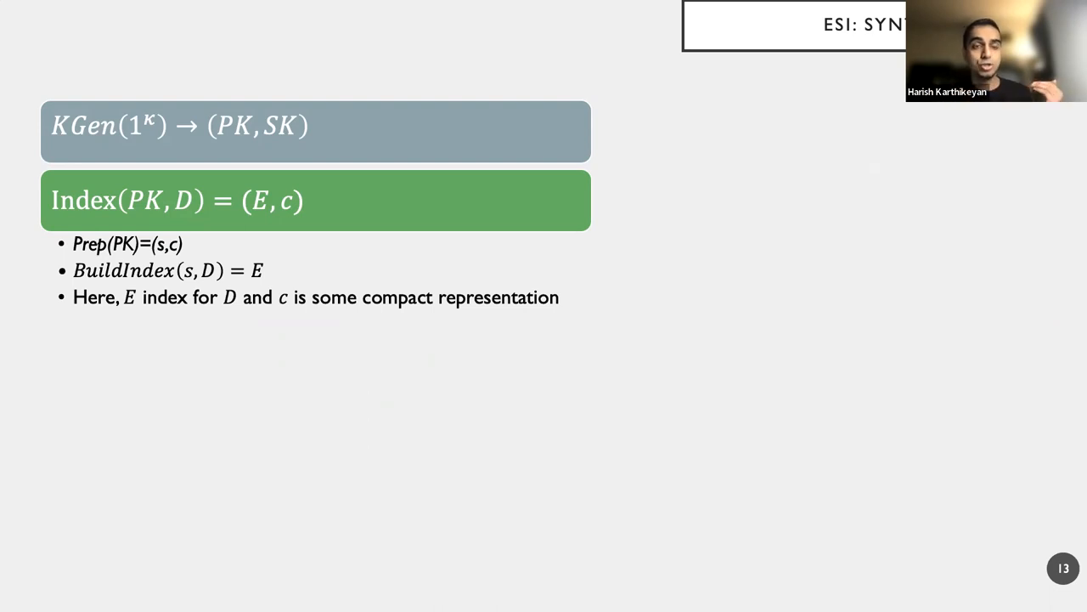
pyautogui.press('right')
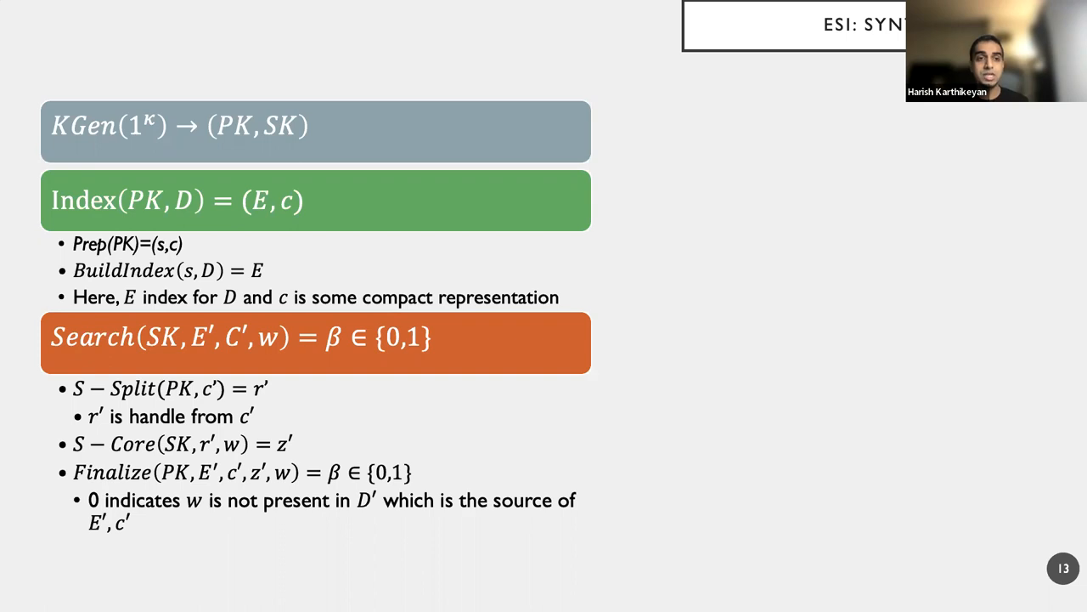
pyautogui.press('Right')
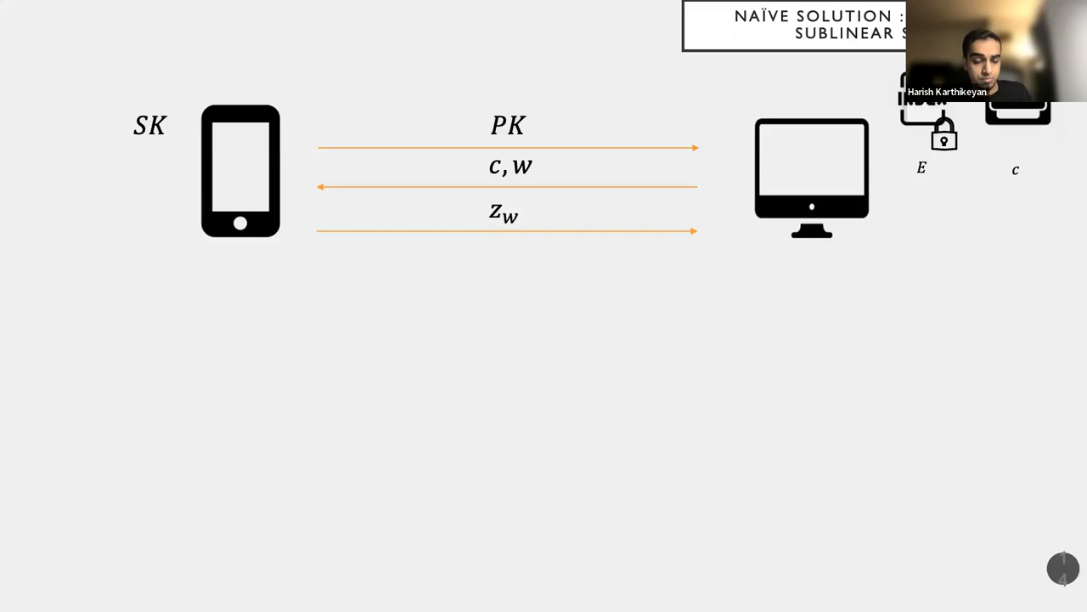
# Advance past the naive solution diagram to the generic ESI construction slide.
pyautogui.press('right')
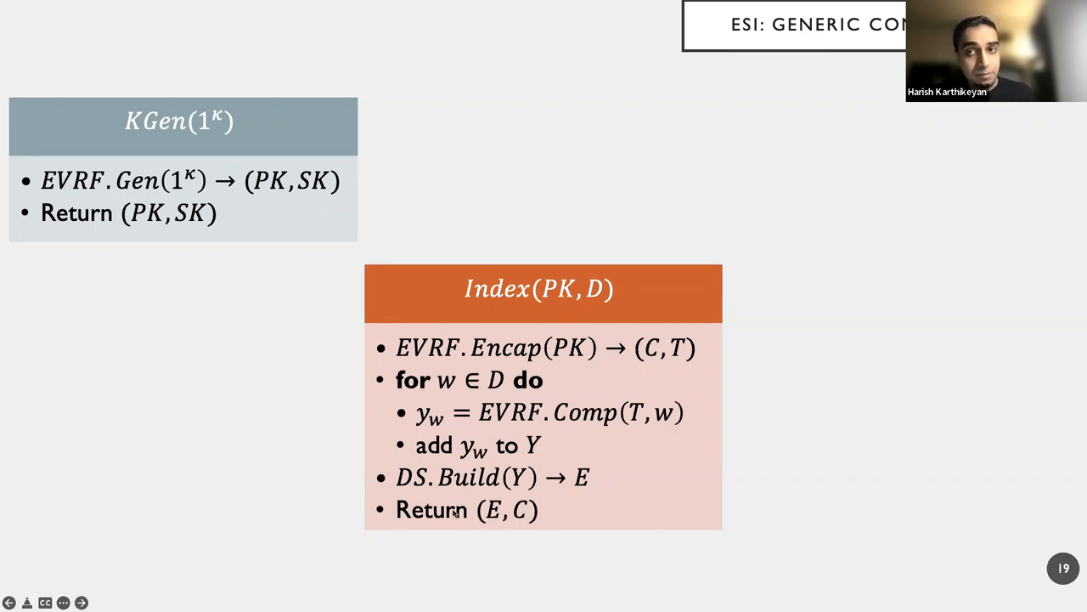
# Move from the generic construction slide on to the Delegatable ESI slide 21.
pyautogui.click(82, 602)
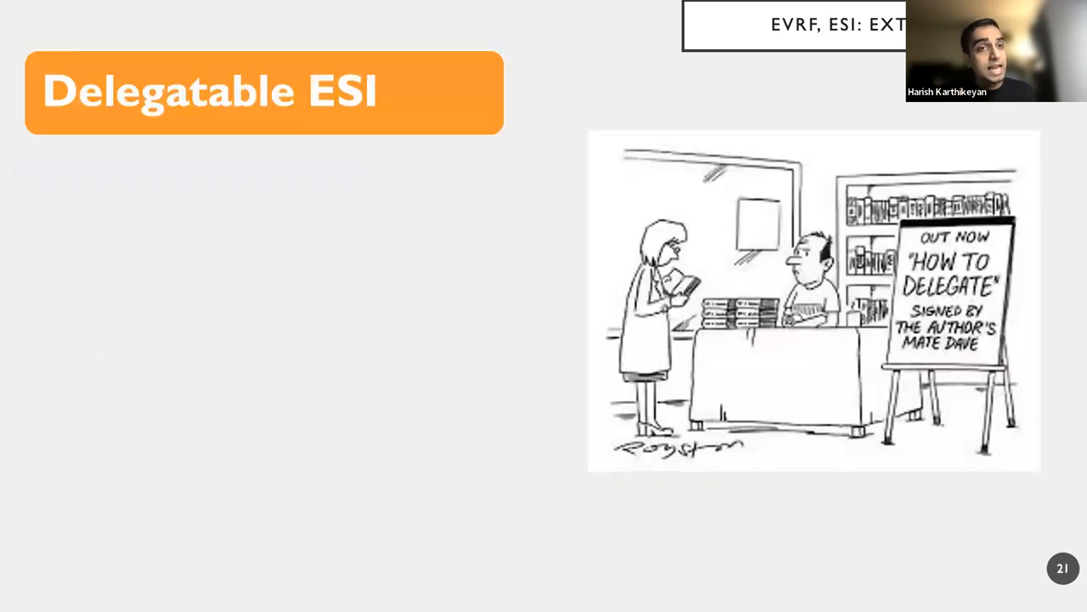
# Reveal the delegation description and procedure diagrams up to the Verification Procedure heading.
pyautogui.press('right')
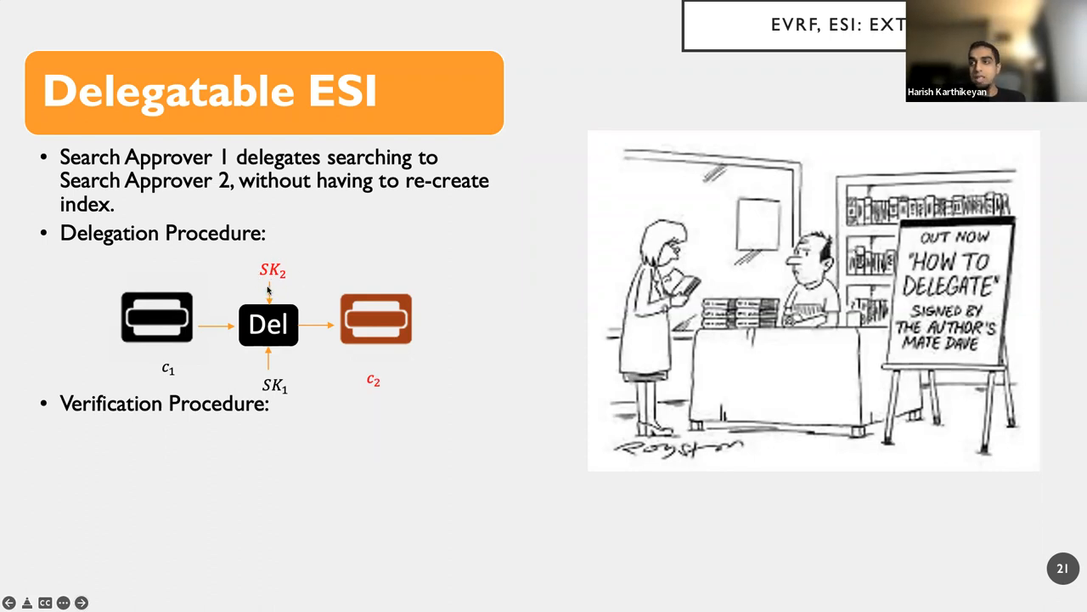
pyautogui.moveTo(380, 367)
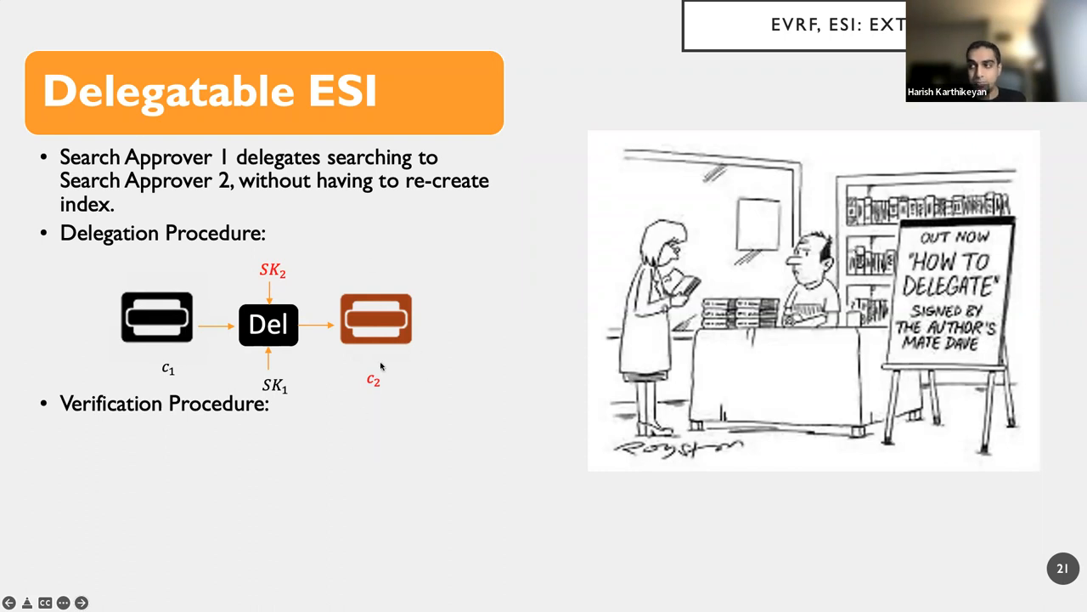
pyautogui.moveTo(469, 285)
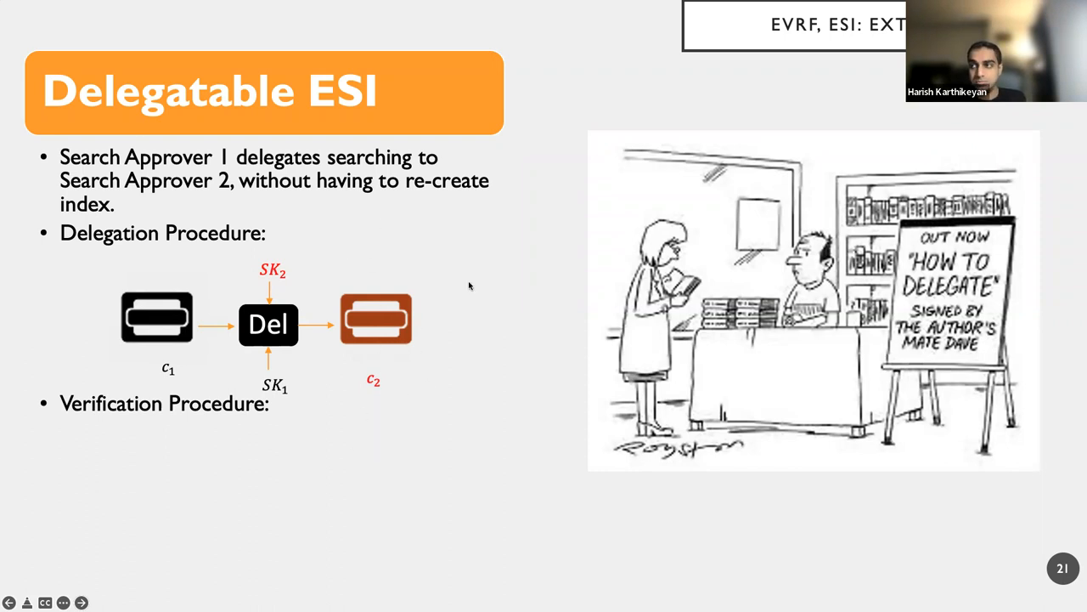
pyautogui.moveTo(383, 343)
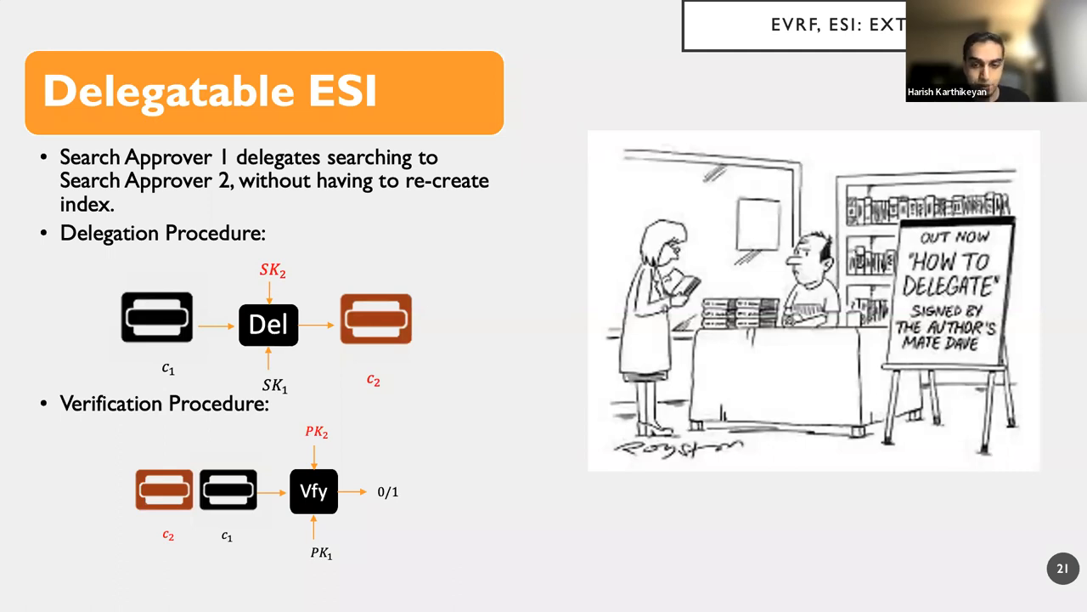
# Advance to slide 22, Delegatable EVRF, with its correctness condition and Same check.
pyautogui.press('Right')
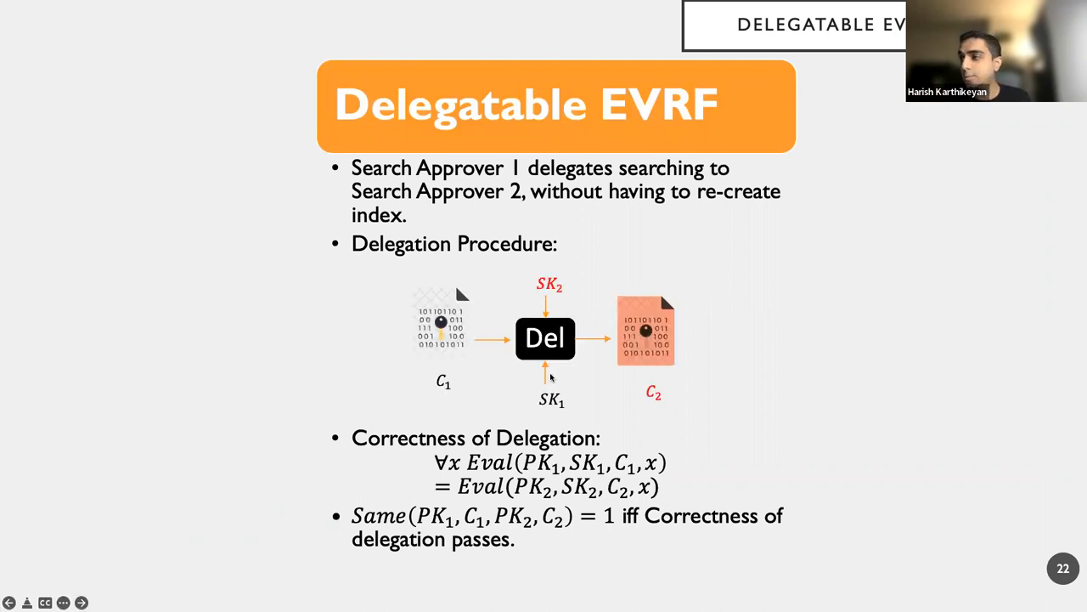
pyautogui.moveTo(677, 394)
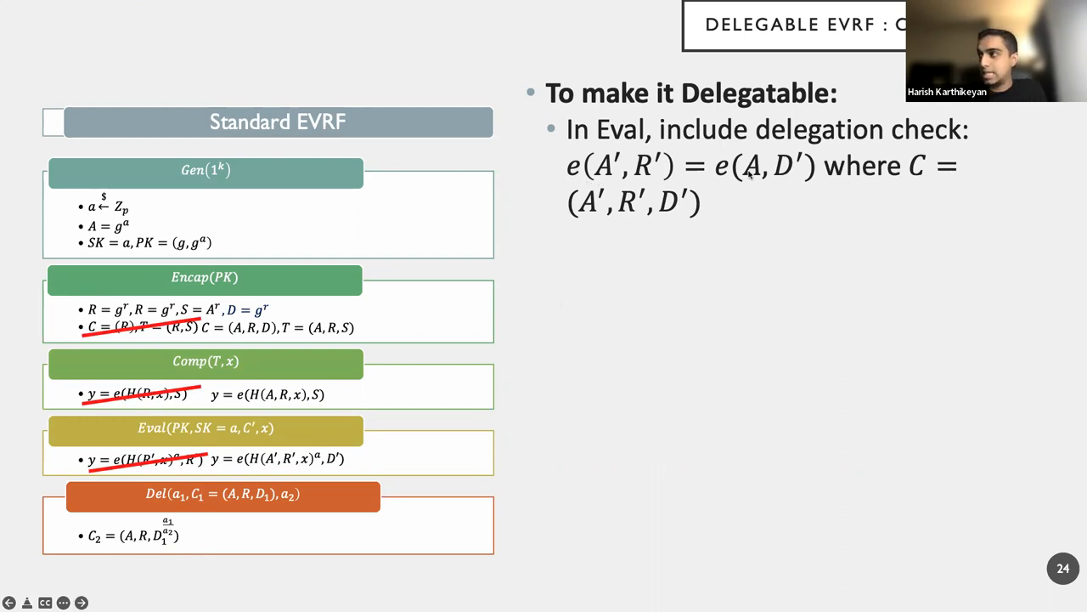
pyautogui.moveTo(526, 291)
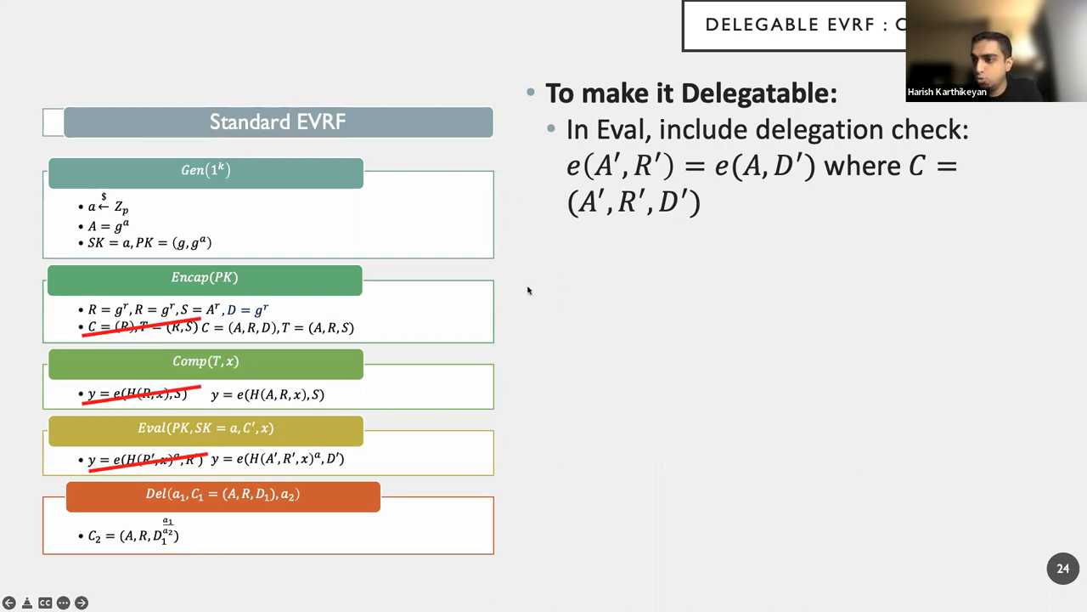
pyautogui.moveTo(177, 429)
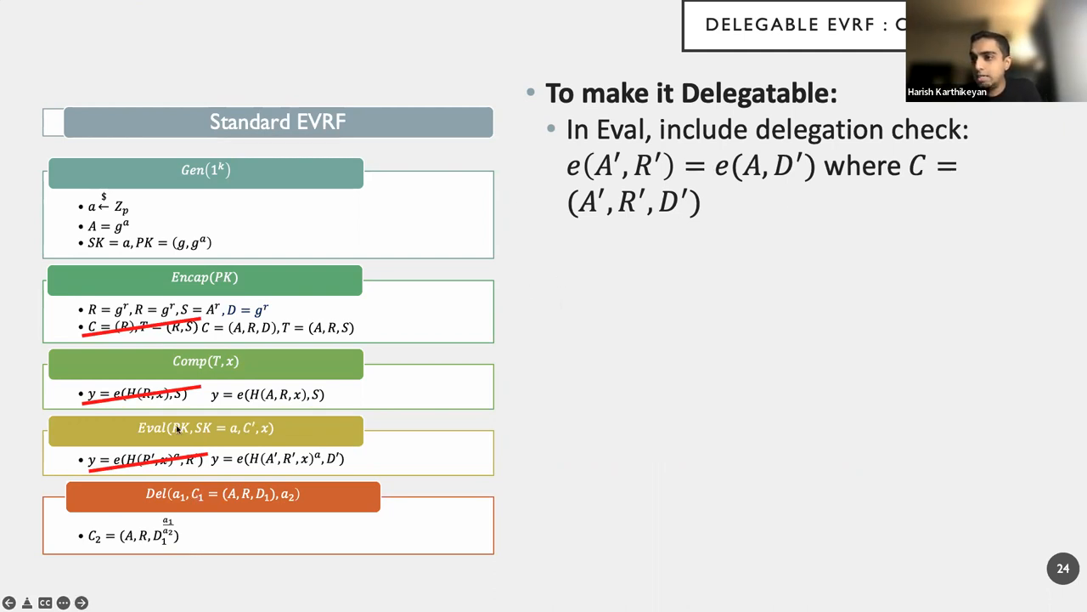
pyautogui.moveTo(254, 425)
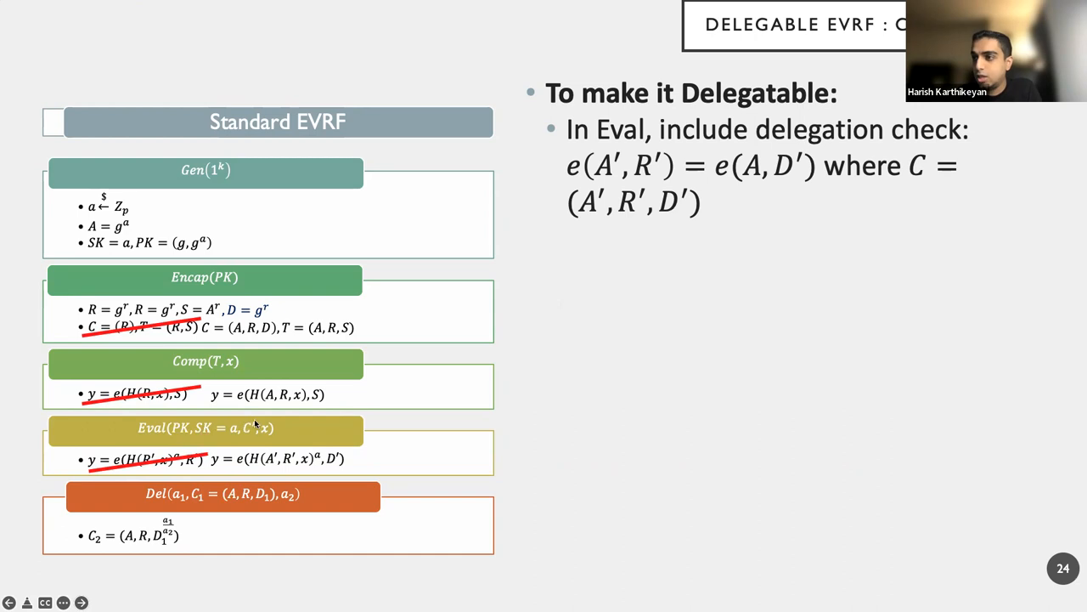
pyautogui.moveTo(537, 466)
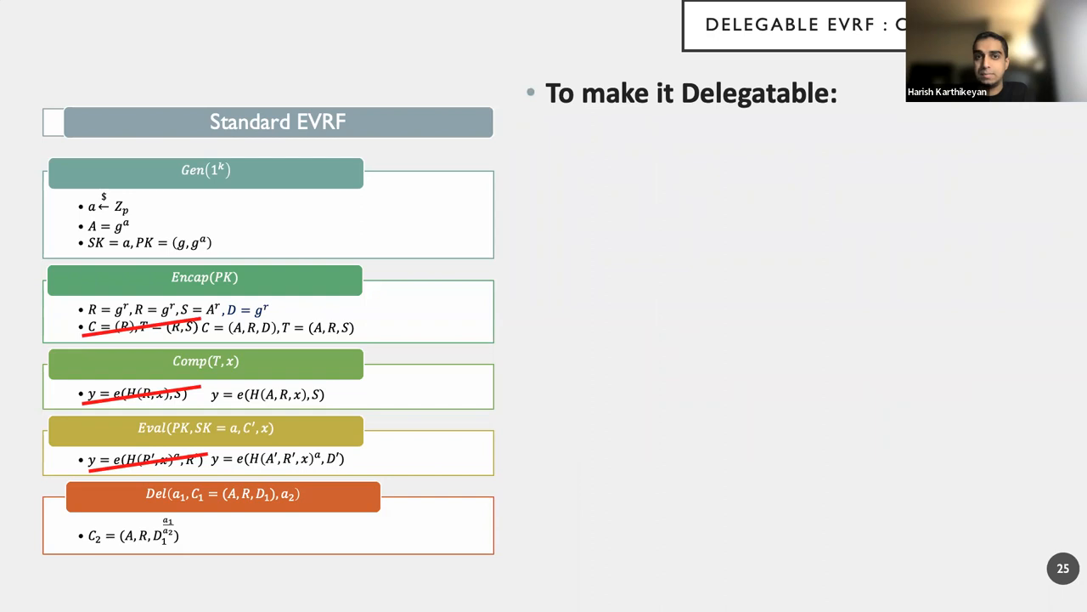
# Reveal the Same Procedure points on slide 25, then advance to slide 26, Basic Delegatable EVRF.
pyautogui.press('right')
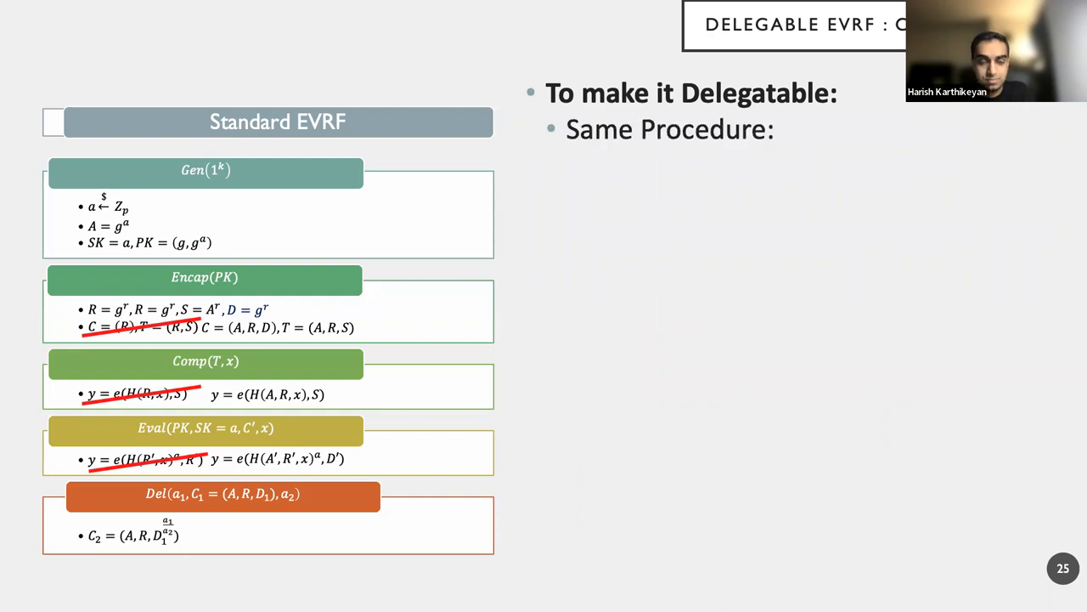
pyautogui.press('Right')
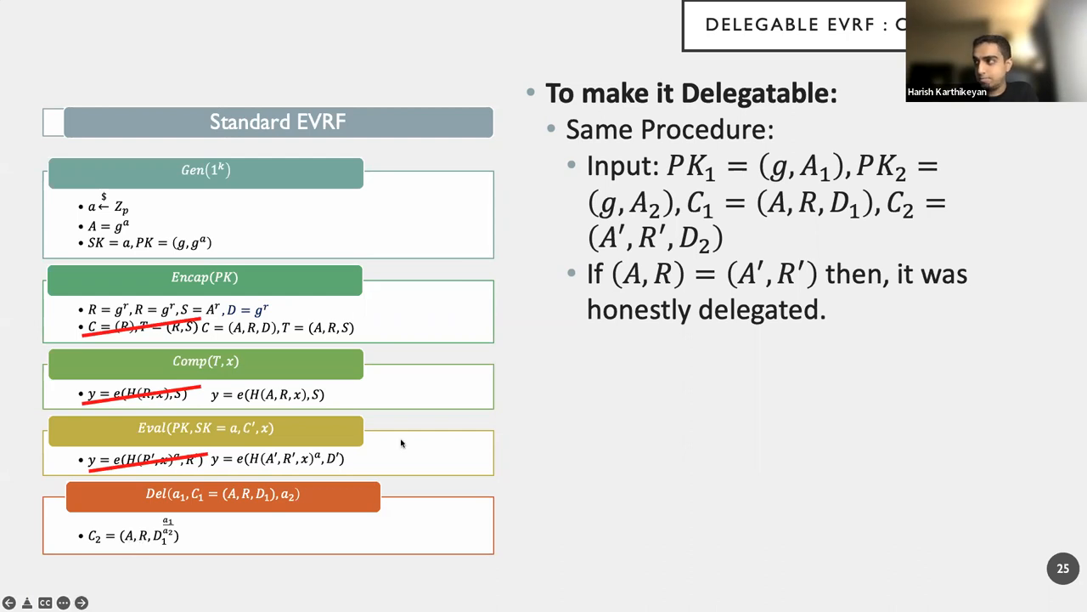
pyautogui.moveTo(795, 284)
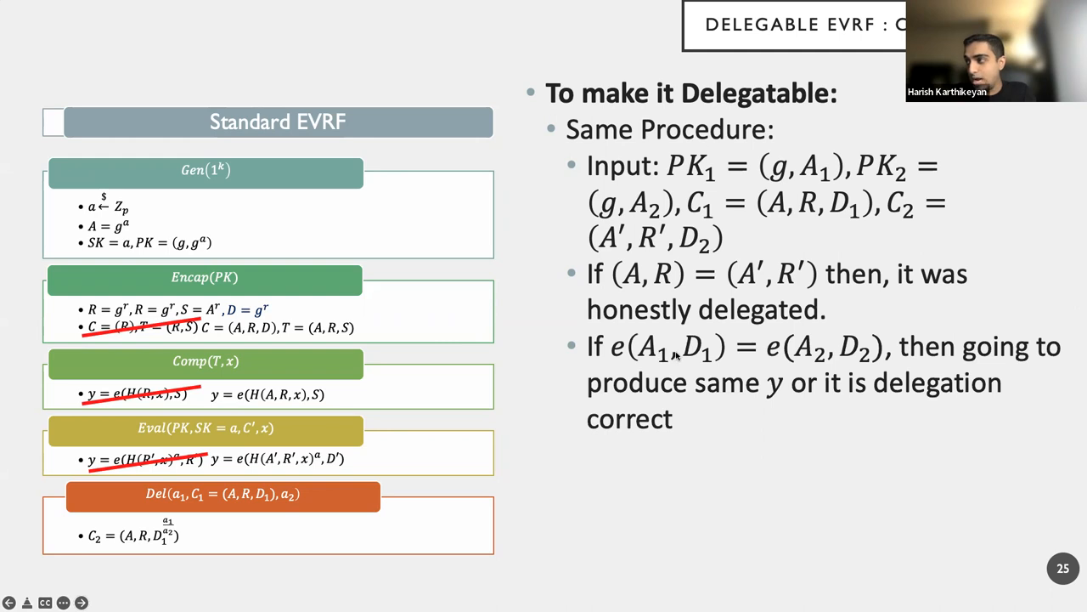
pyautogui.moveTo(661, 330)
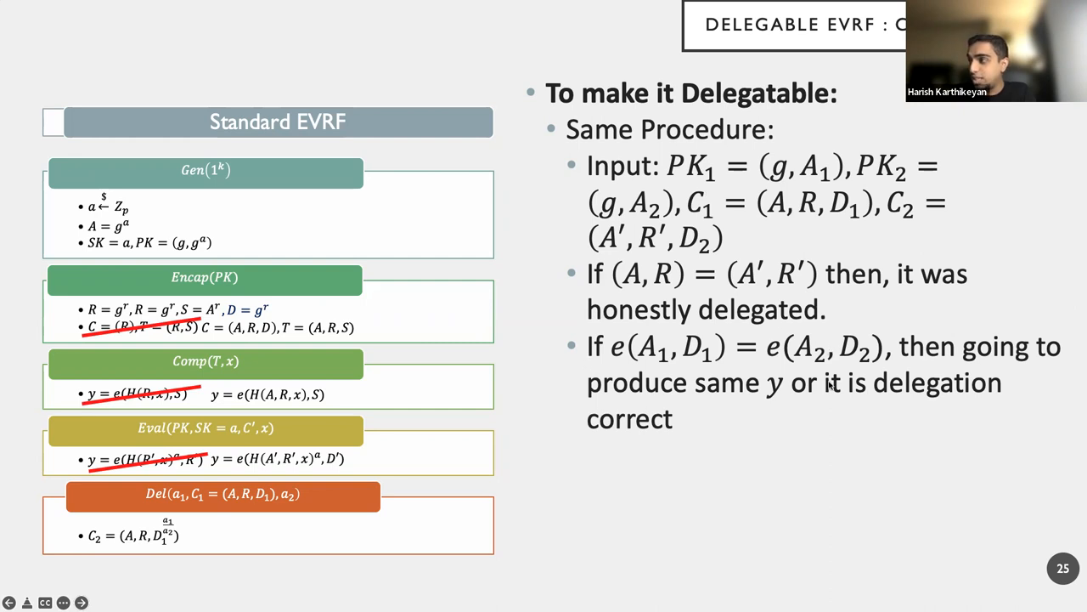
pyautogui.moveTo(921, 346)
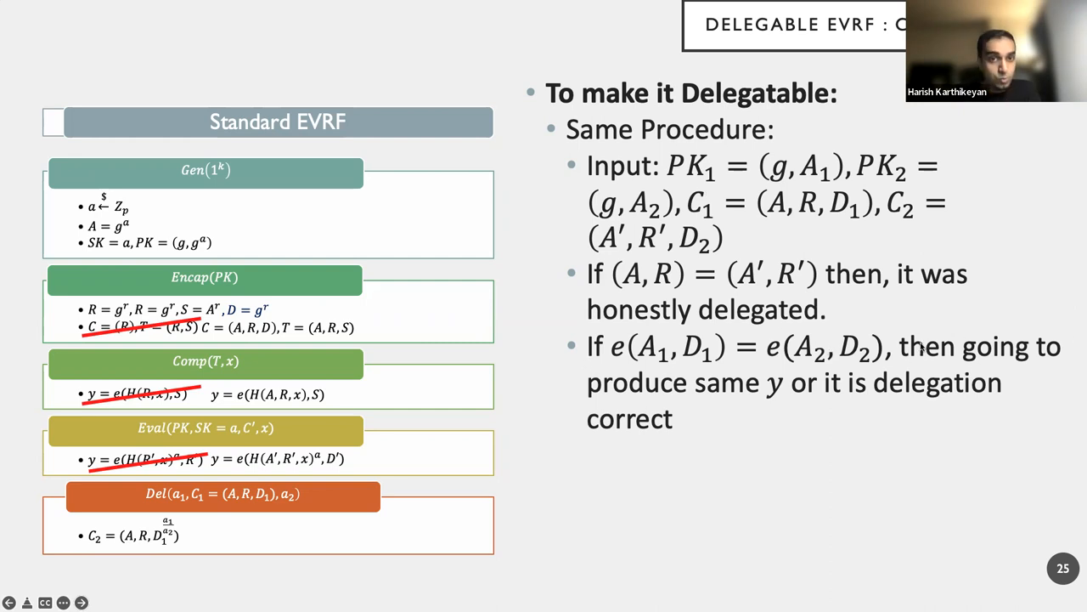
pyautogui.moveTo(746, 428)
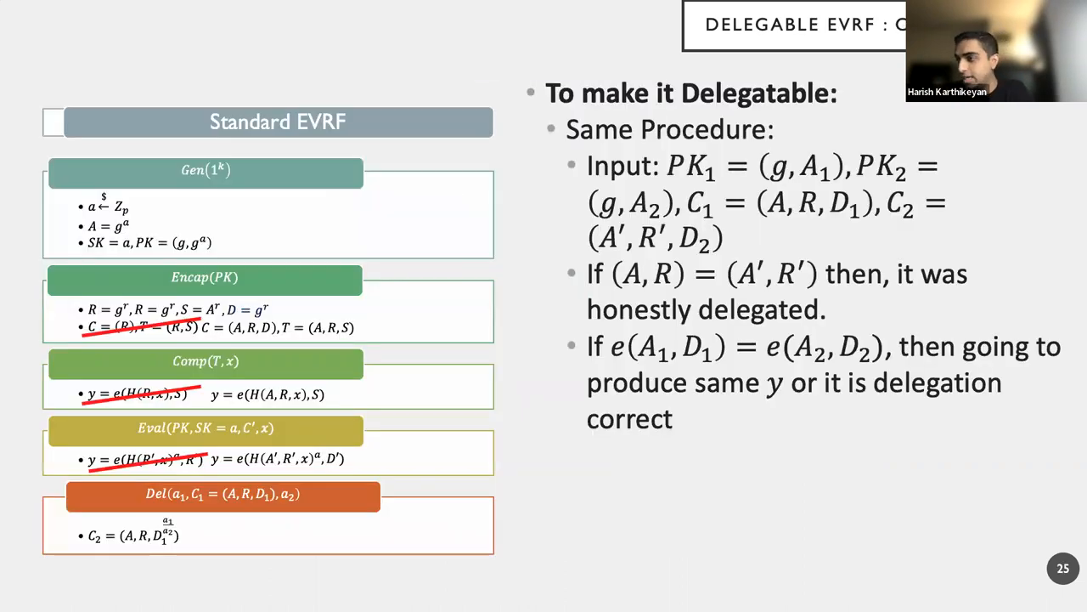
pyautogui.press('right')
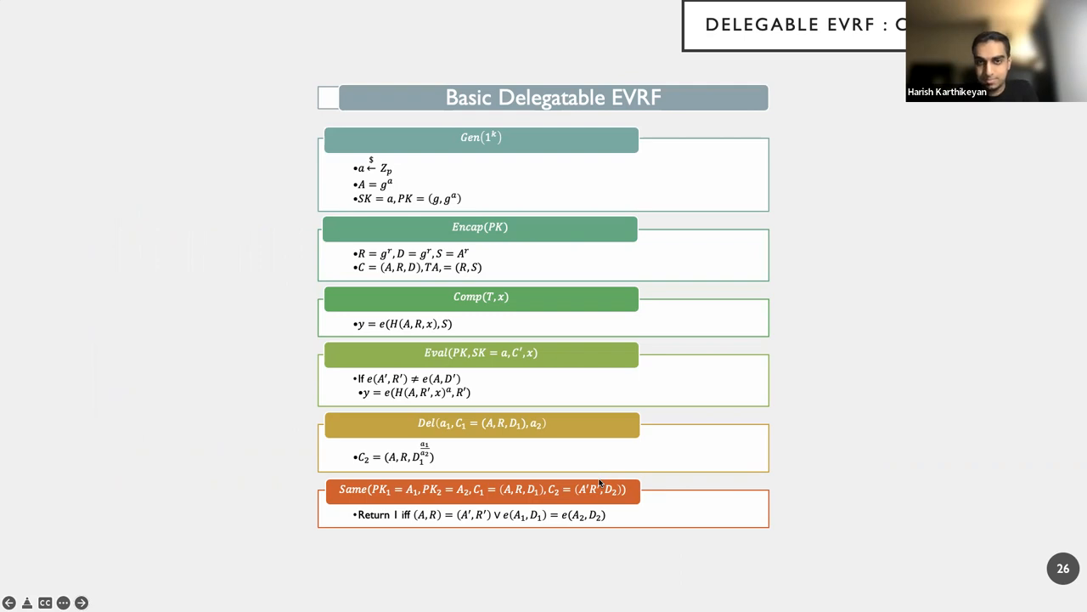
pyautogui.moveTo(603, 484)
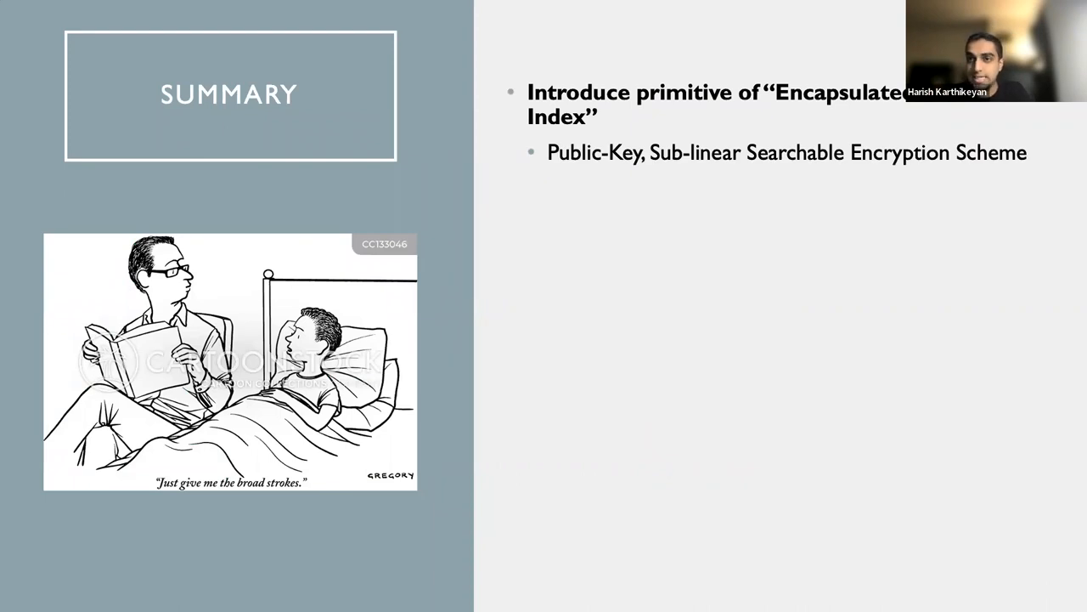
# Reveal the remaining Summary points ending on the Encapsulated Verifiable Random Function primitive.
pyautogui.press('right')
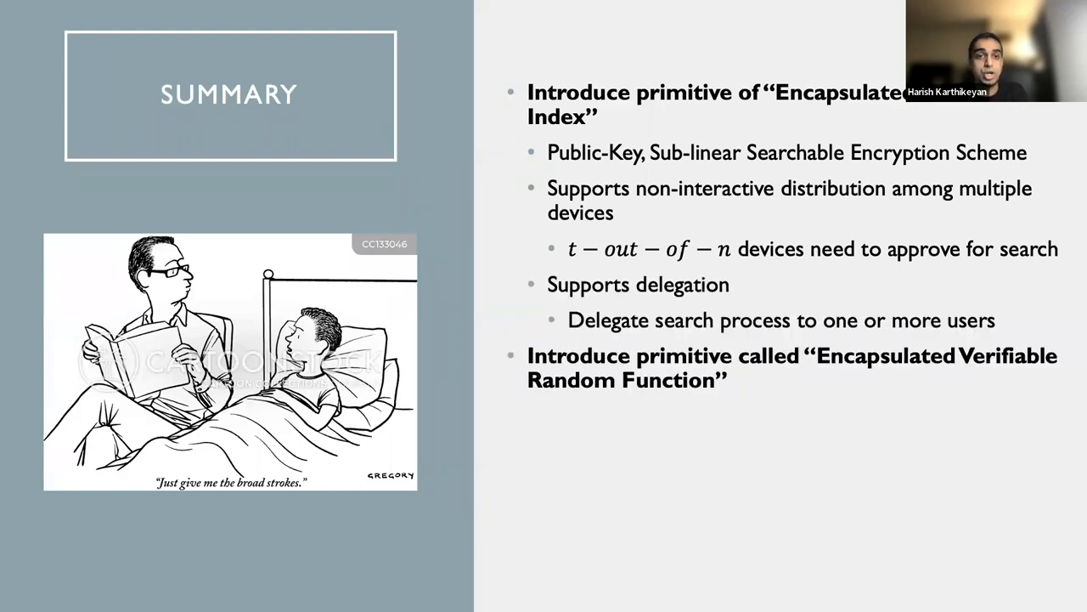